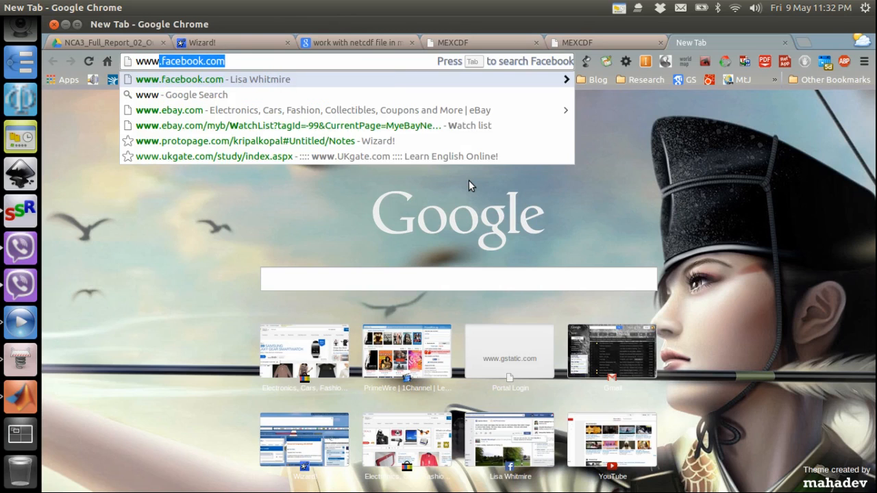
- Load mexcdf.sourceforge.net/downloads in a new Chrome tab
{"action": "type", "text": "www.sourc"}
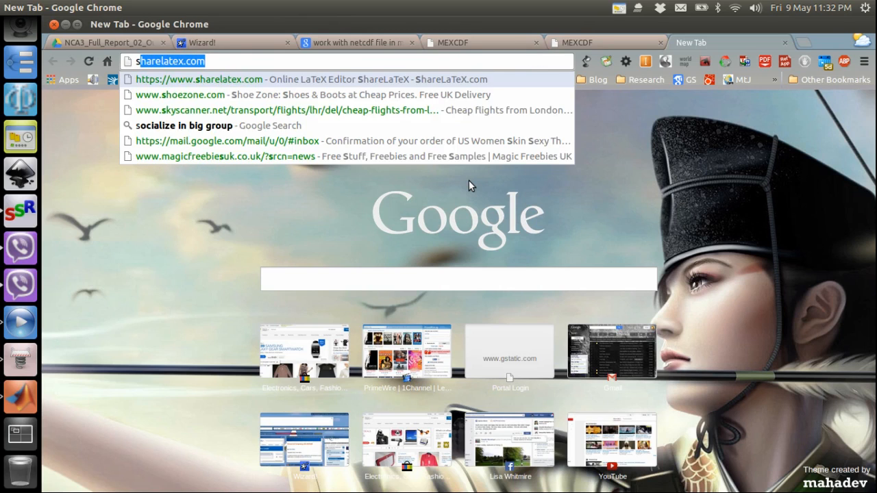
{"action": "type", "text": "sourceforge.net/downloads/13a.php"}
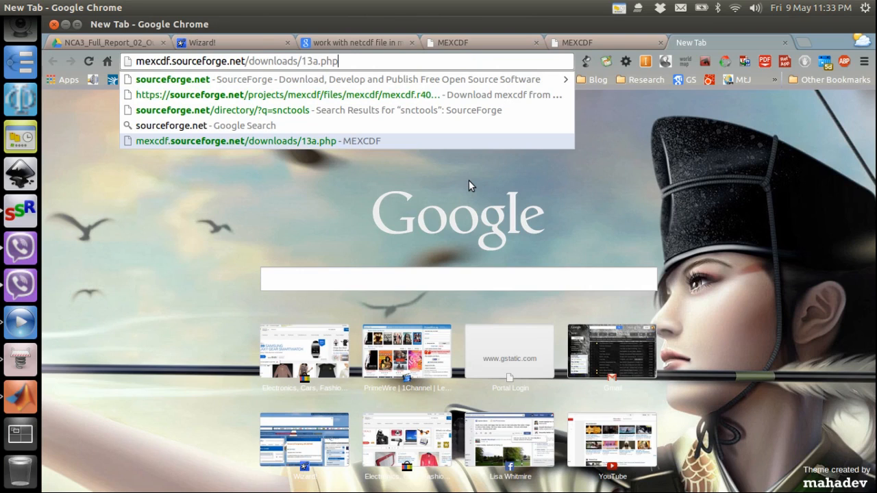
{"action": "key", "text": "BackSpace"}
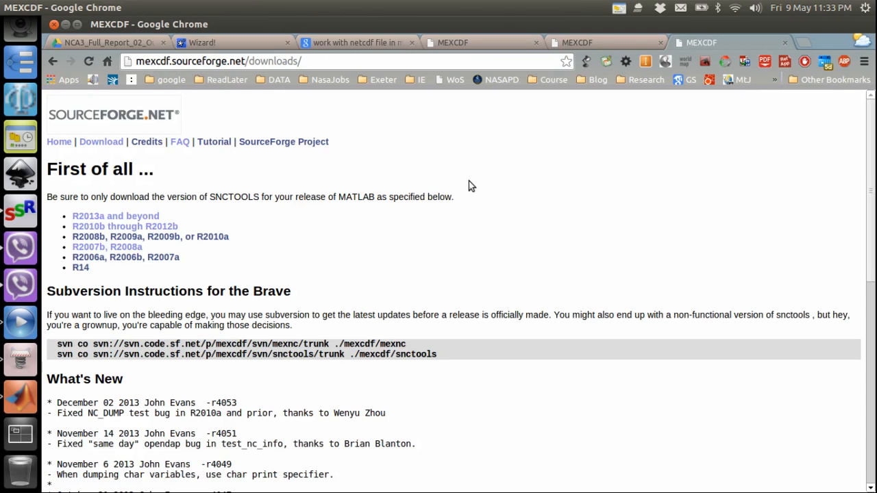
{"action": "mouse_move", "coordinate": [125, 226]}
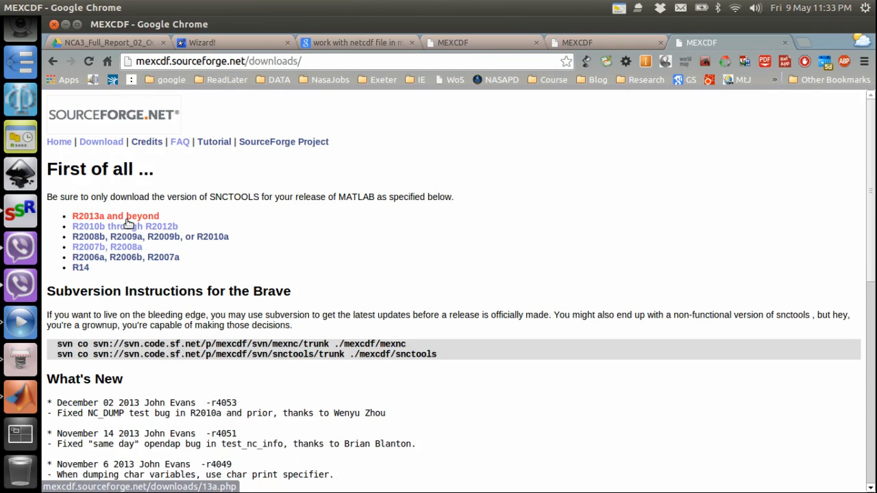
- From the 'R2013a and beyond' page, download SNCTOOLS and netcdf-java version 4.3
{"action": "left_click", "coordinate": [115, 215]}
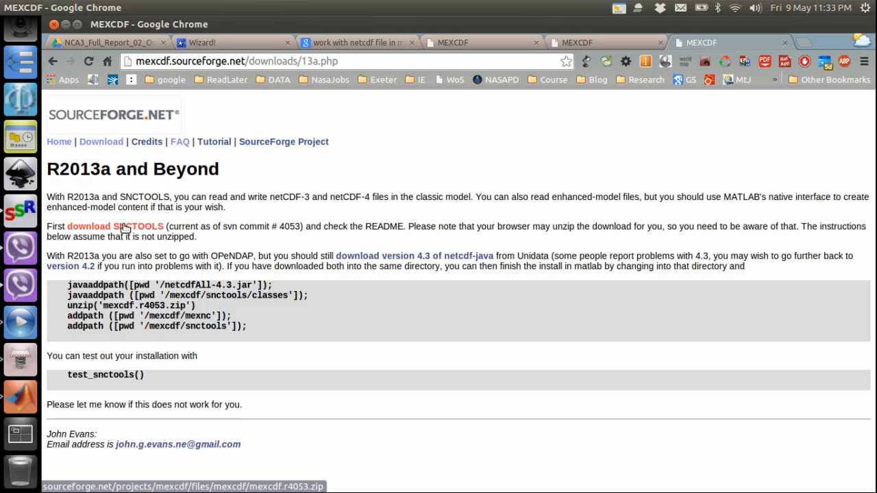
{"action": "left_click", "coordinate": [114, 226]}
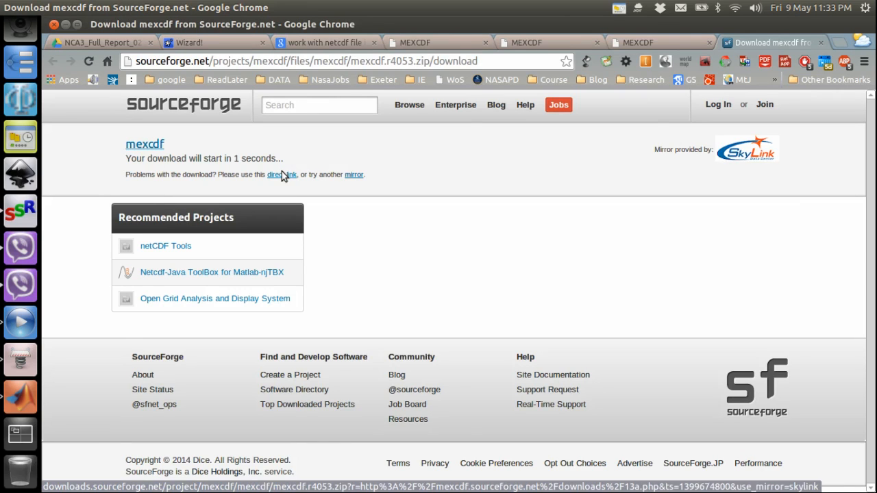
{"action": "left_click", "coordinate": [696, 42]}
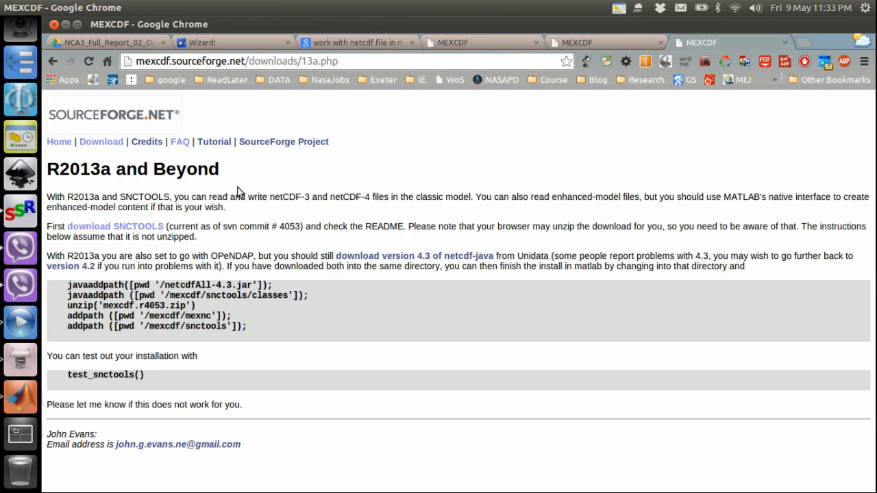
{"action": "mouse_move", "coordinate": [406, 256]}
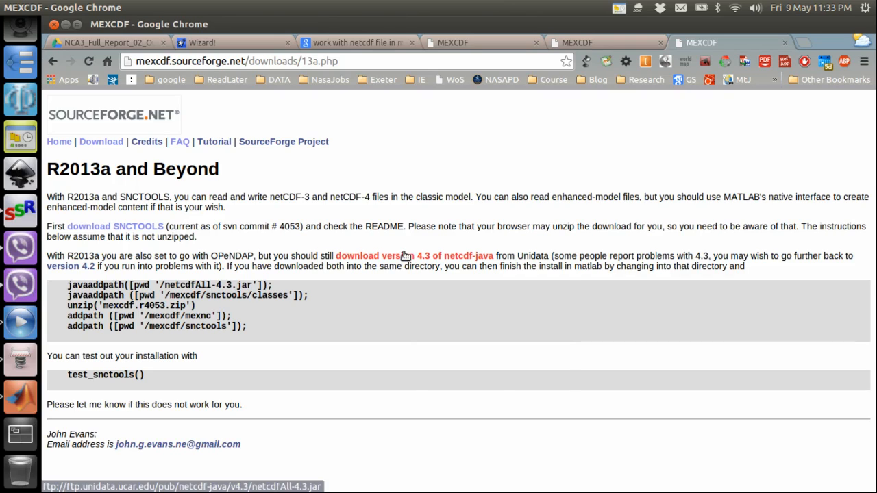
{"action": "left_click", "coordinate": [414, 255]}
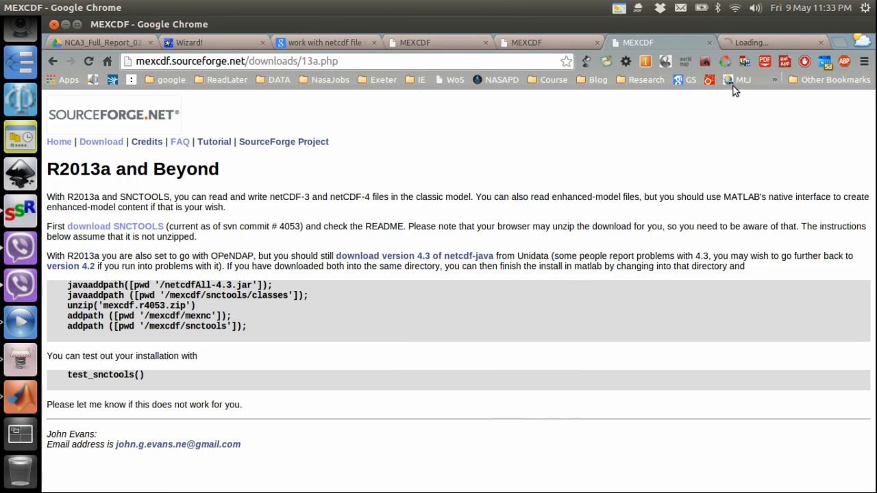
{"action": "left_click", "coordinate": [415, 256]}
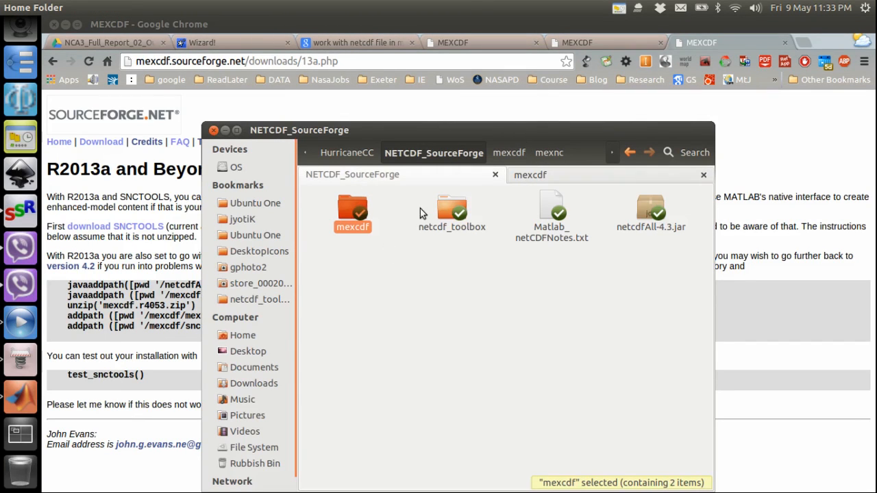
- Open the mexcdf folder beside netcdfAll-4.3.jar and select its snctools subfolder
{"action": "left_click", "coordinate": [650, 212]}
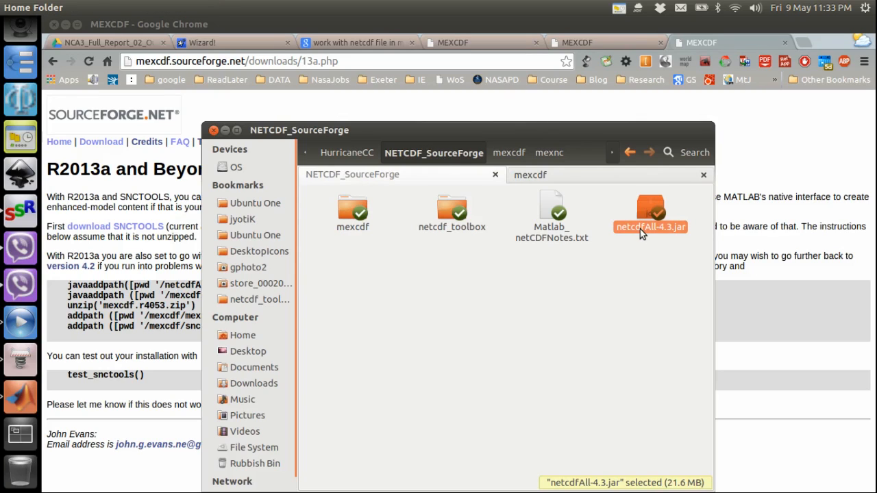
{"action": "left_click", "coordinate": [352, 212]}
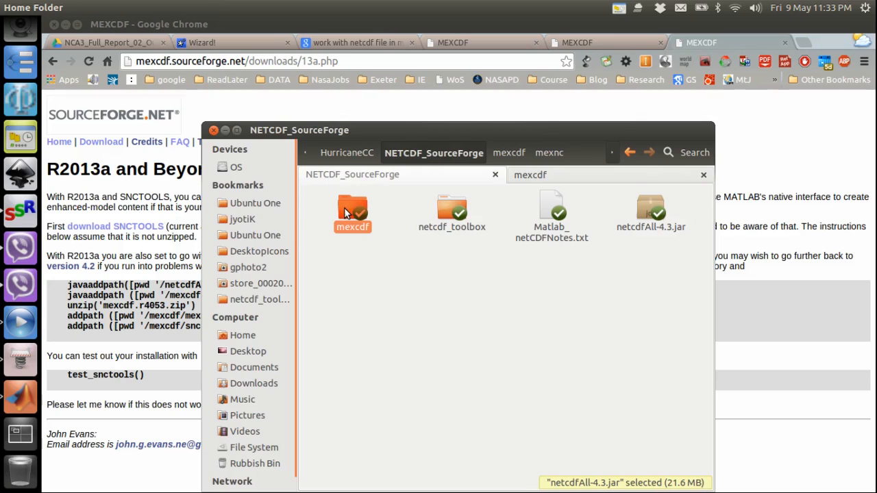
{"action": "left_click", "coordinate": [352, 213]}
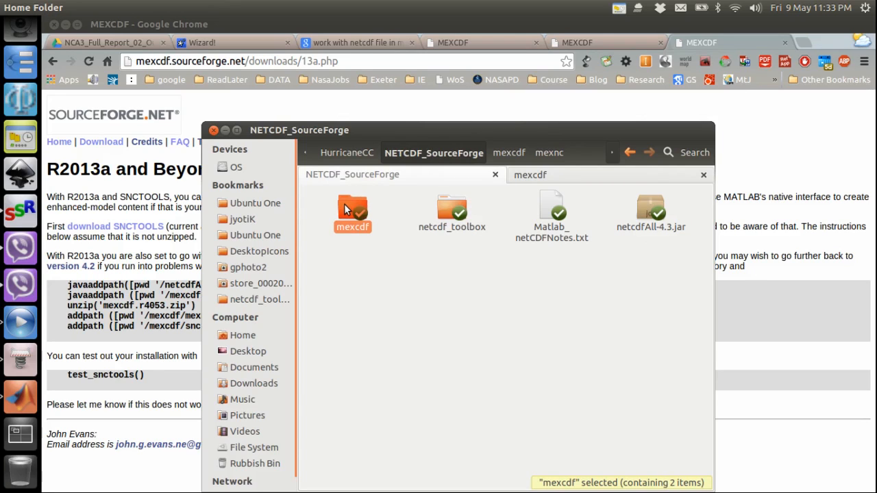
{"action": "double_click", "coordinate": [352, 212]}
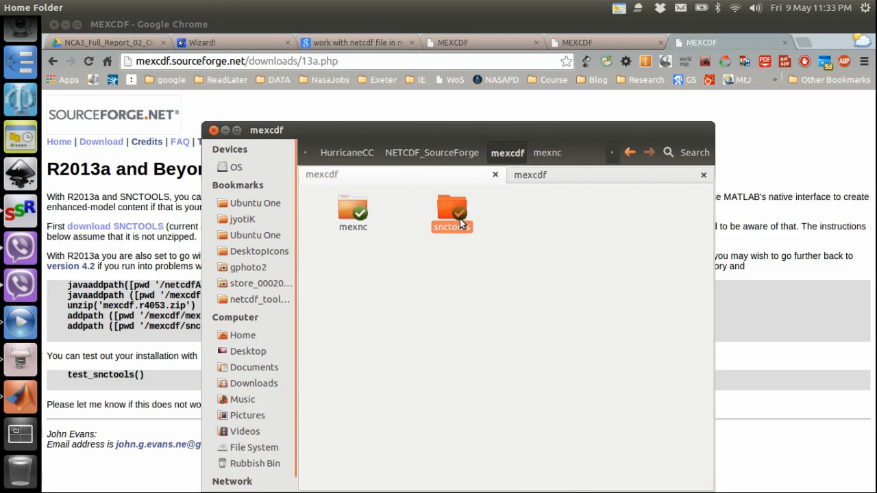
{"action": "left_click", "coordinate": [451, 212]}
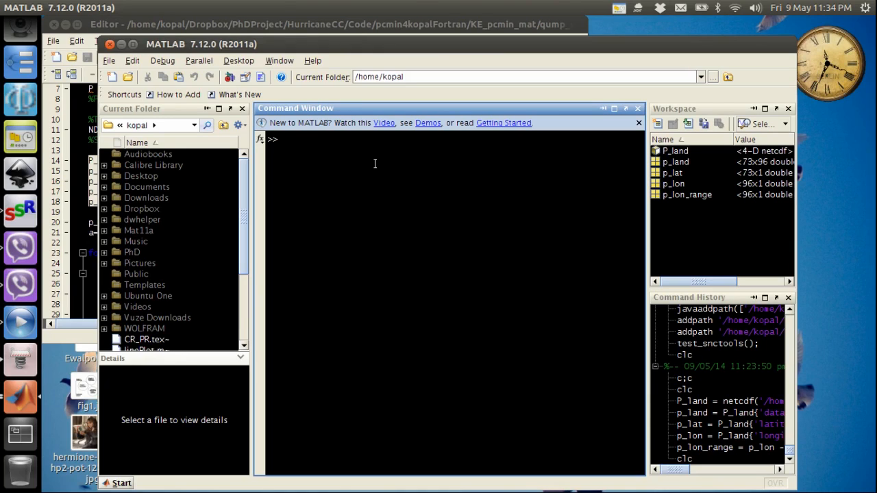
- Add NETCDF_SourceForge/netcdfAll-4.3.jar to the Java path with javaaddpath
{"action": "type", "text": "java"}
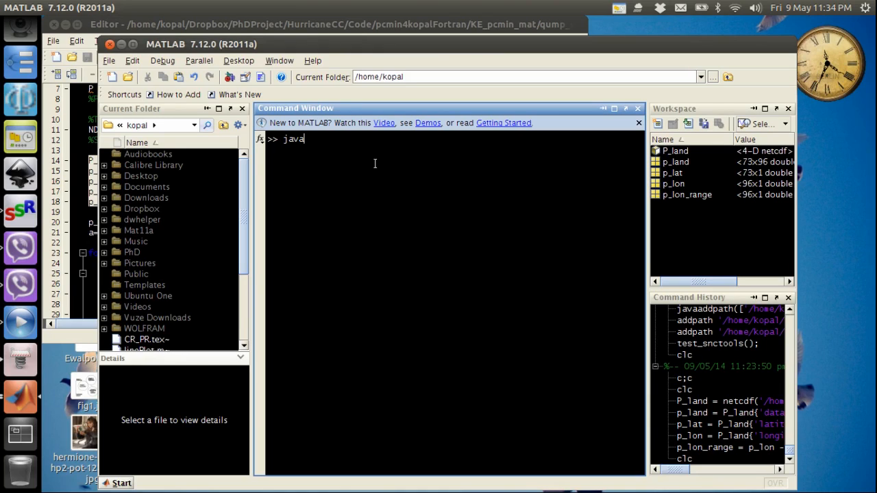
{"action": "type", "text": "addpath"}
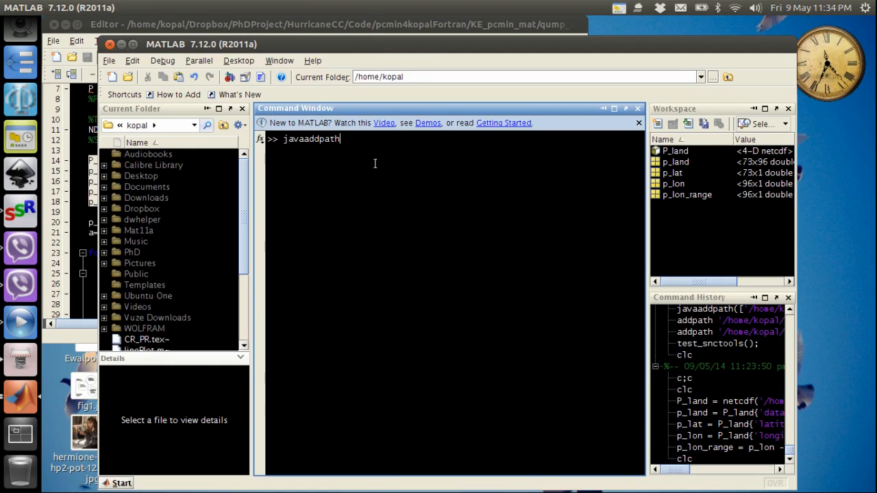
{"action": "type", "text": "''"}
{"action": "type", "text": "jav"}
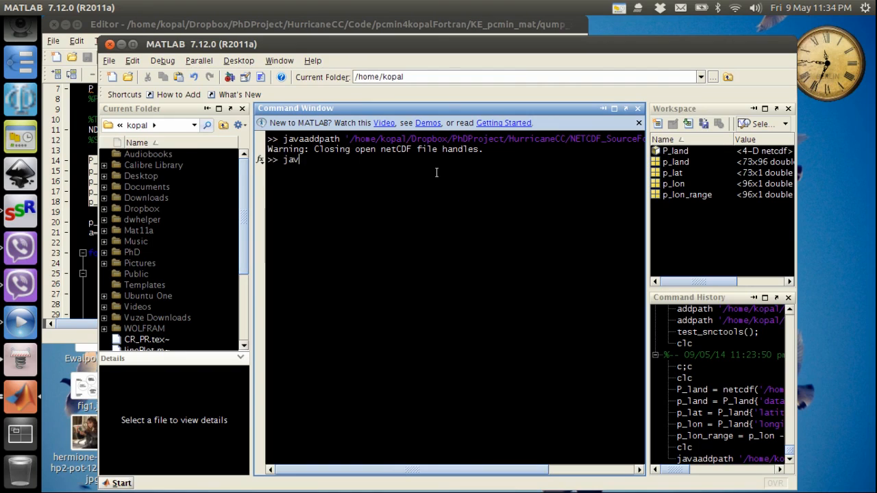
{"action": "type", "text": "aaddpath"}
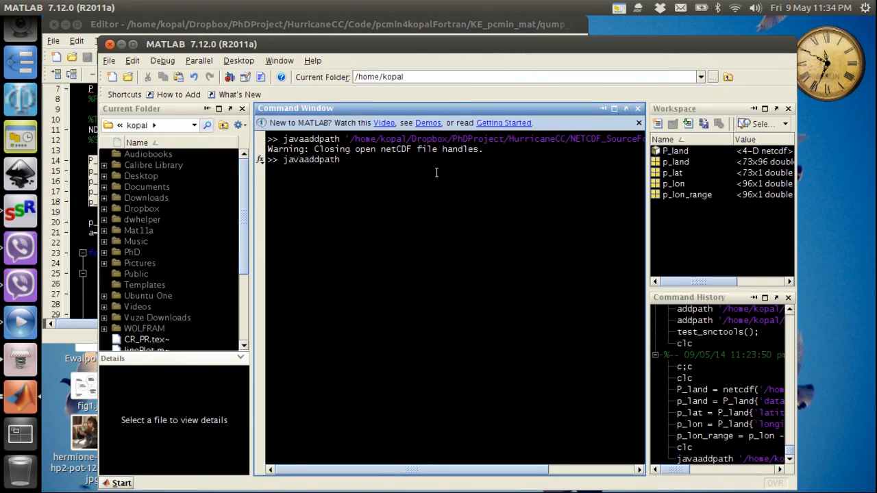
{"action": "type", "text": "('')"}
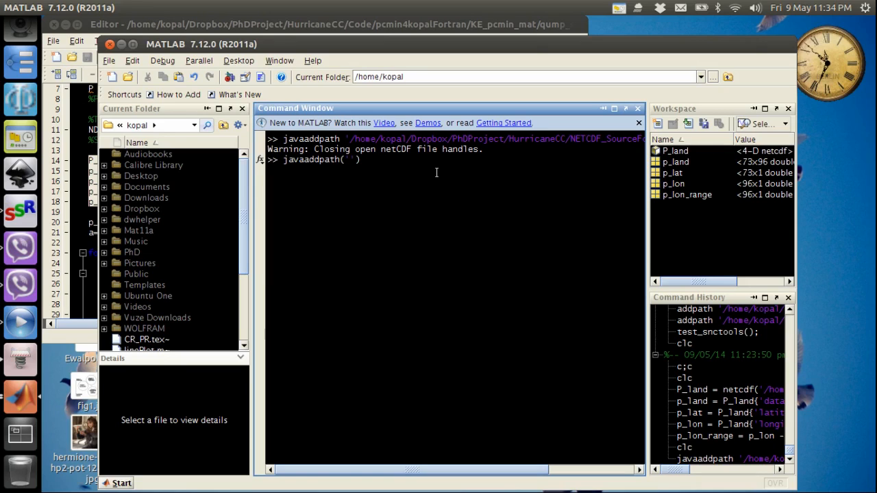
{"action": "type", "text": "/home/kopal/Dropbox/PhDProject/HurricaneCC/NETCDF_SourceForge/netcdfAll-4.3.jar"}
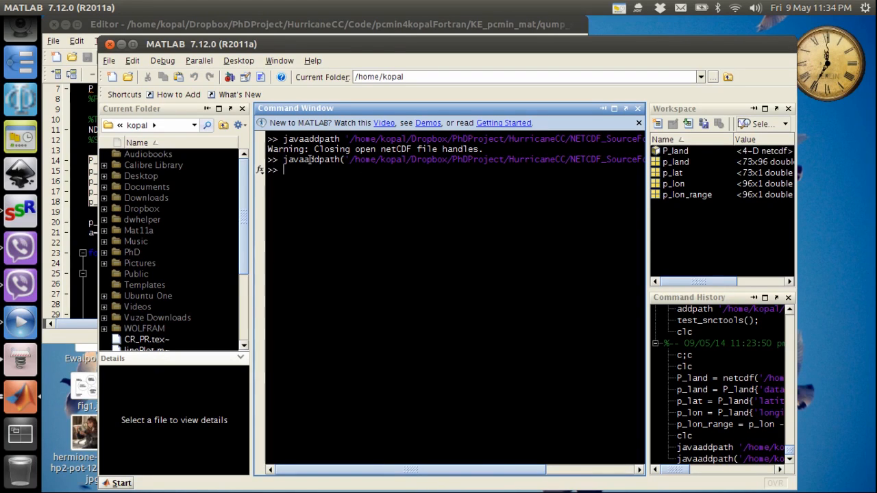
- Start typing another javaaddpath command
{"action": "type", "text": "ja"}
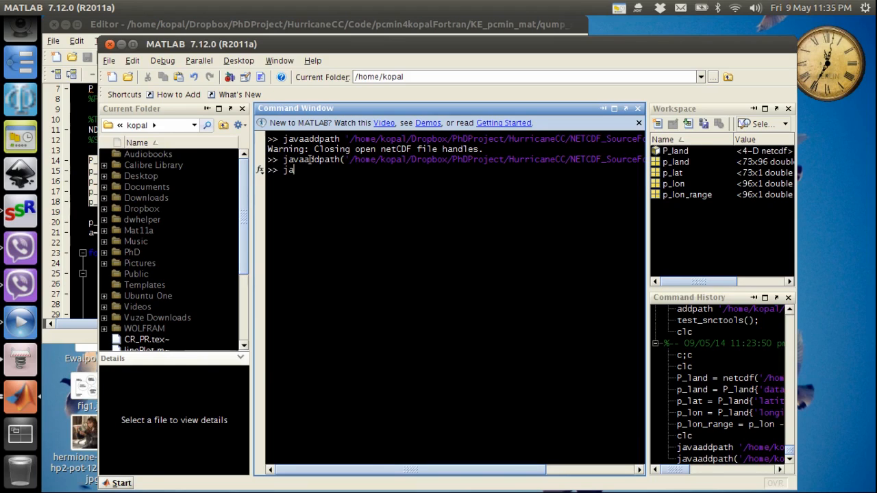
{"action": "type", "text": "vaadd"}
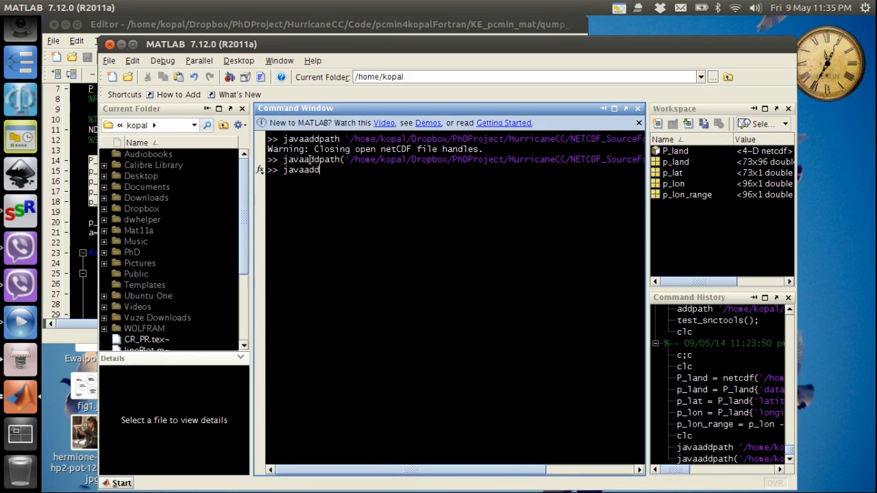
{"action": "type", "text": "path"}
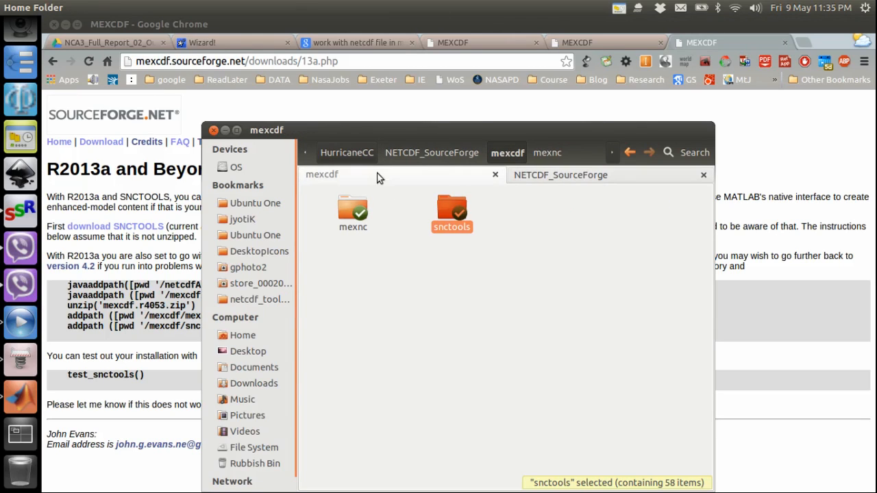
- Open snctools and select its classes folder
{"action": "double_click", "coordinate": [452, 213]}
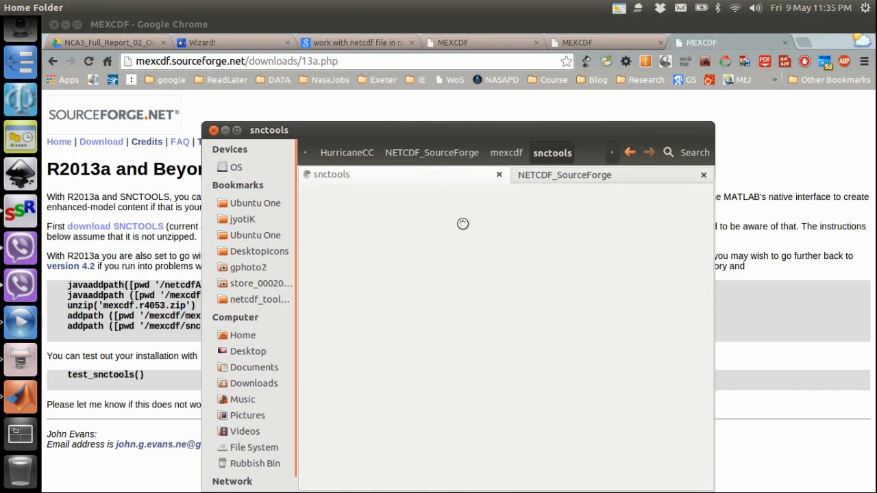
{"action": "left_click", "coordinate": [352, 214]}
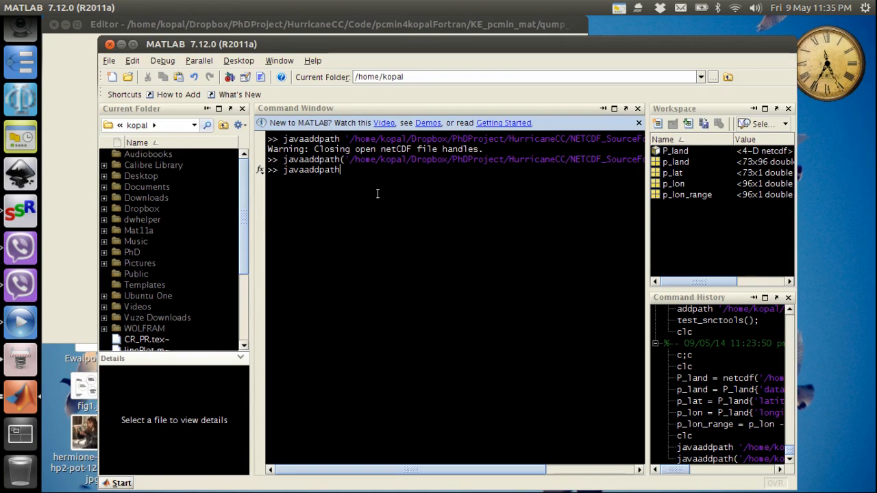
- Run javaaddpath for the snctools/classes folder, then begin an unzip command
{"action": "type", "text": "()"}
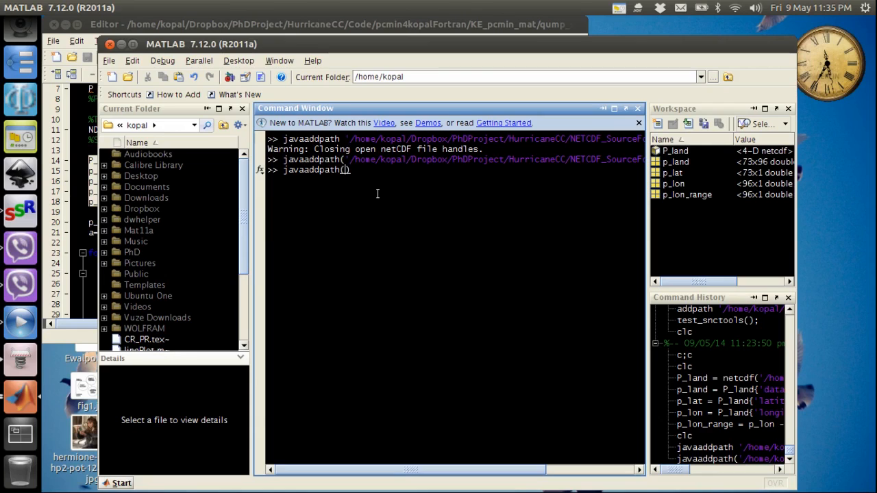
{"action": "type", "text": "'"}
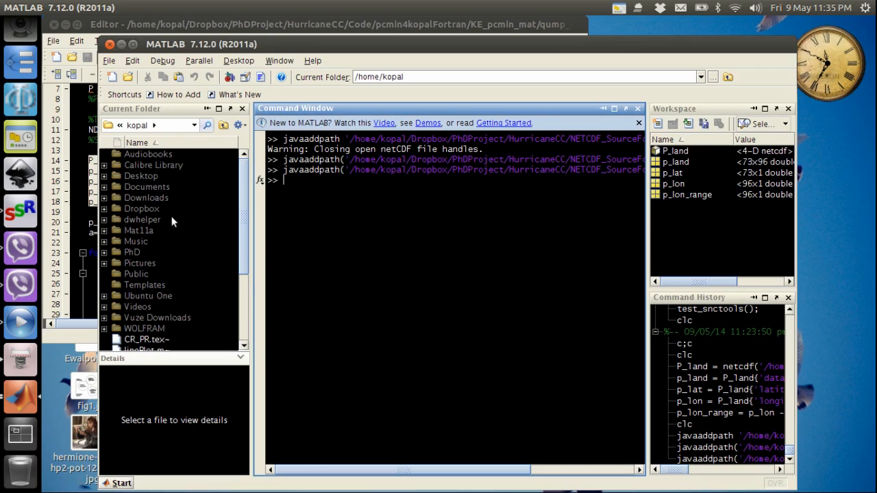
{"action": "type", "text": "unzip"}
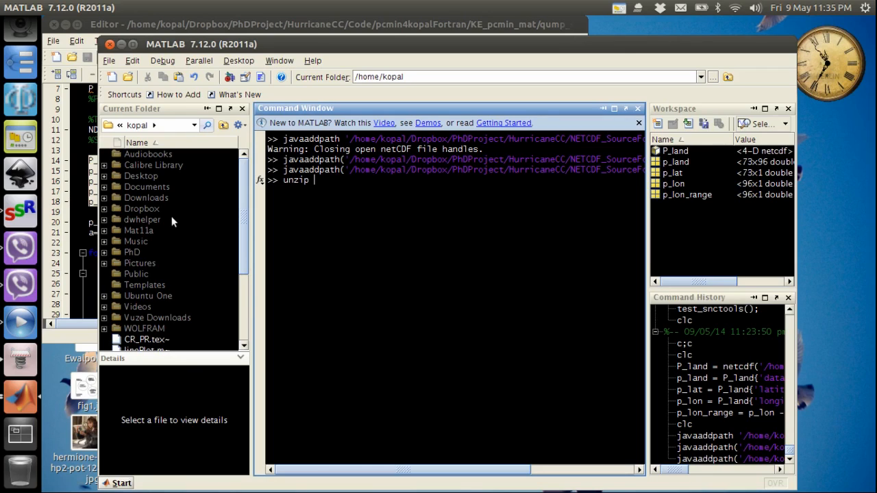
{"action": "type", "text": "'."}
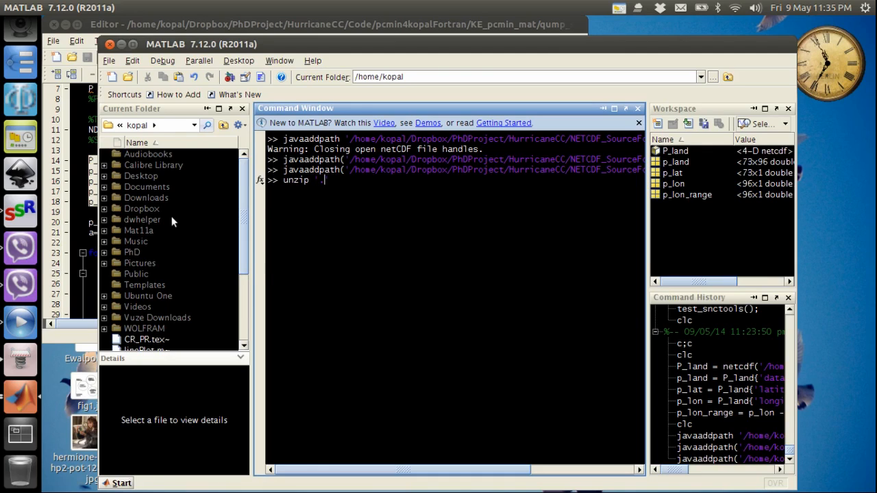
{"action": "type", "text": "zip"}
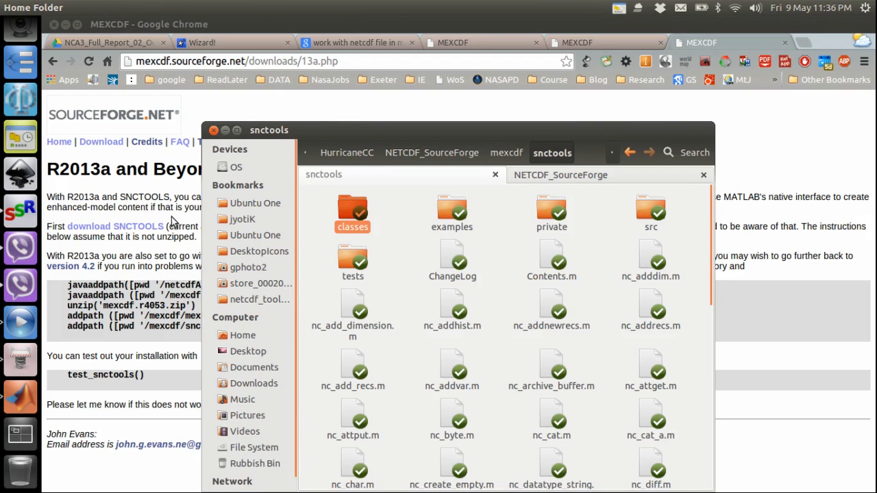
- Return to mexcdf and select the mexnc and snctools folders
{"action": "left_click", "coordinate": [507, 152]}
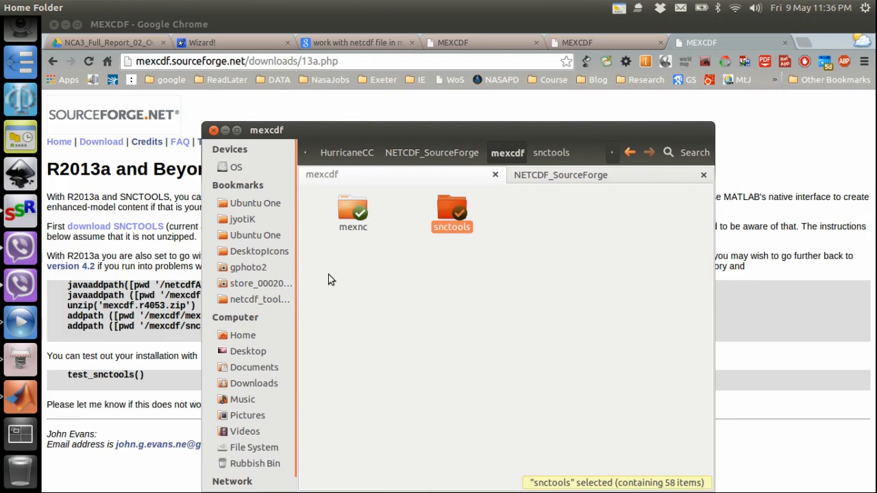
{"action": "left_click", "coordinate": [352, 213]}
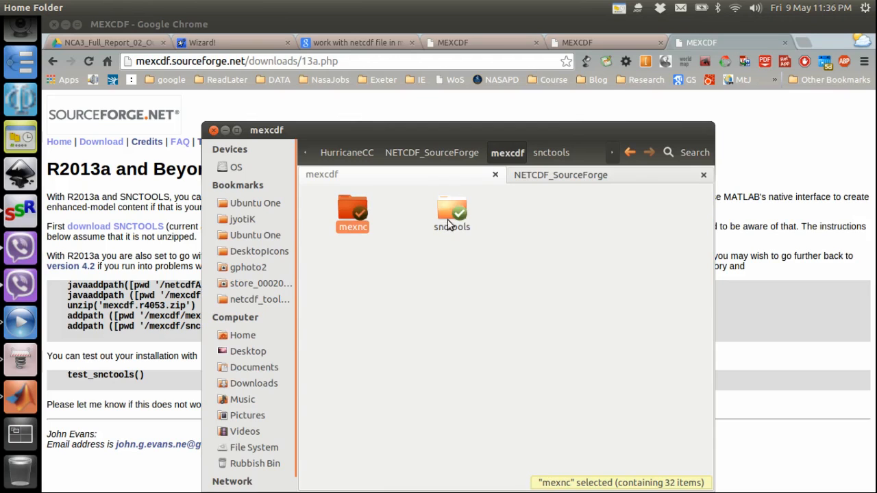
{"action": "left_click", "coordinate": [452, 212]}
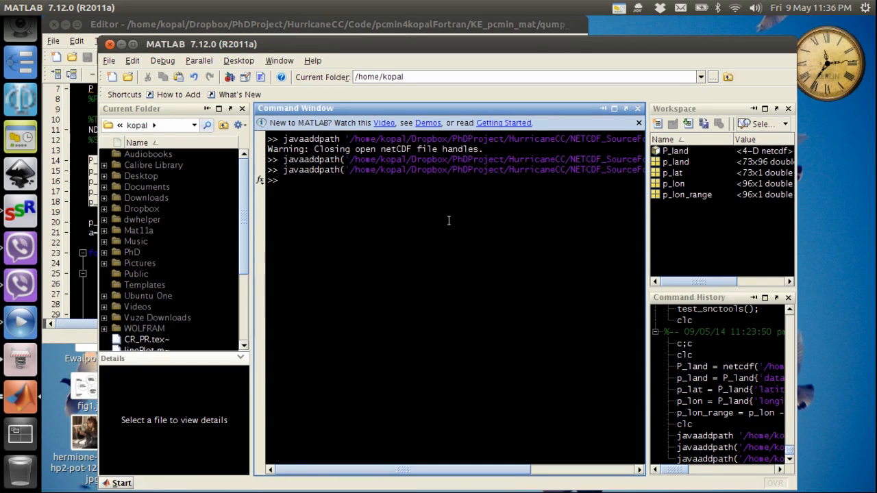
- Begin an addpath command for the mexcdf/mexnc folder
{"action": "type", "text": "add"}
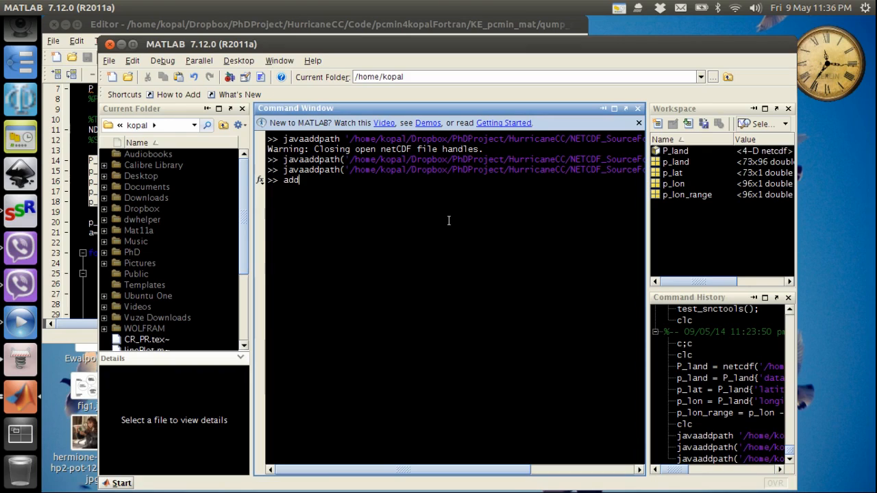
{"action": "type", "text": "path"}
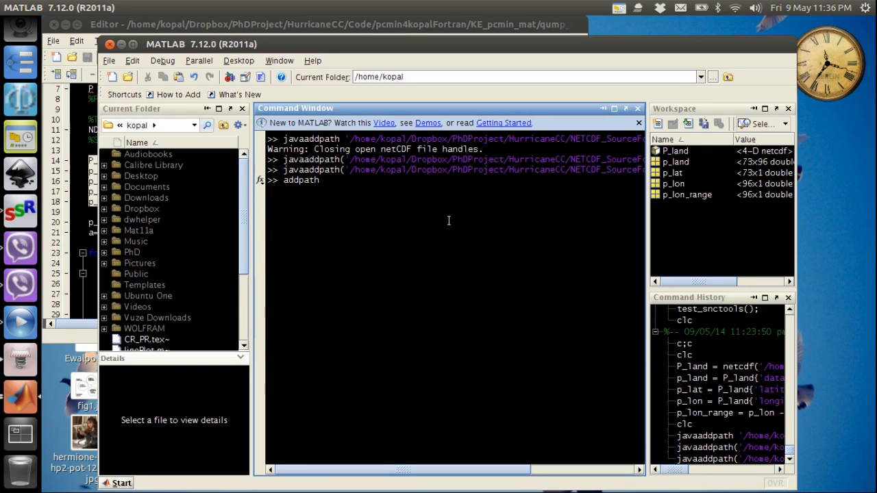
{"action": "type", "text": "("}
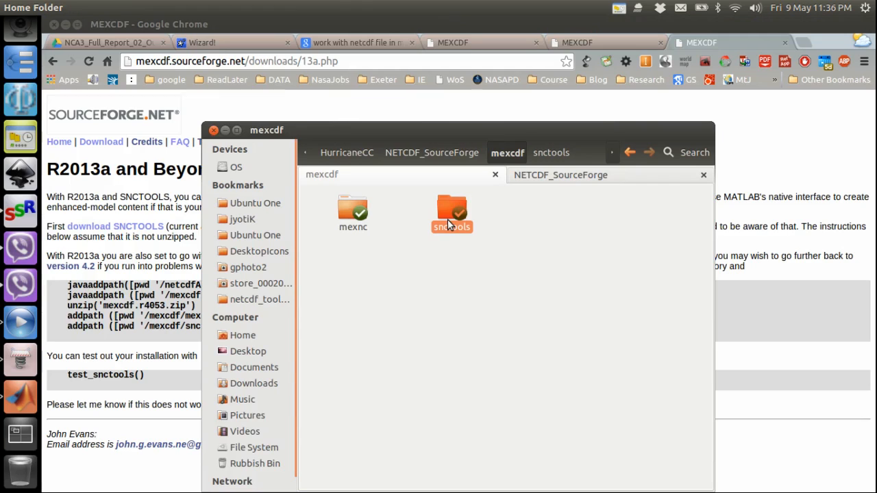
{"action": "left_click", "coordinate": [352, 212]}
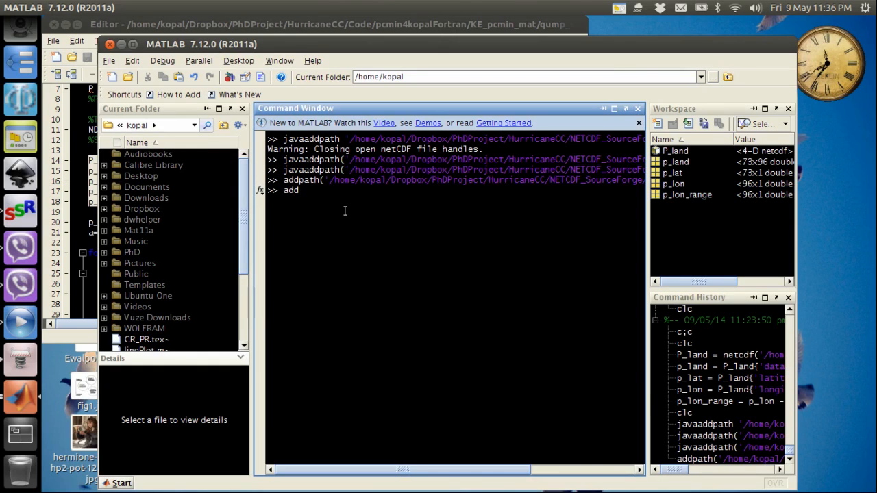
- Type the addpath command for the mexcdf/snctools folder
{"action": "type", "text": "path()"}
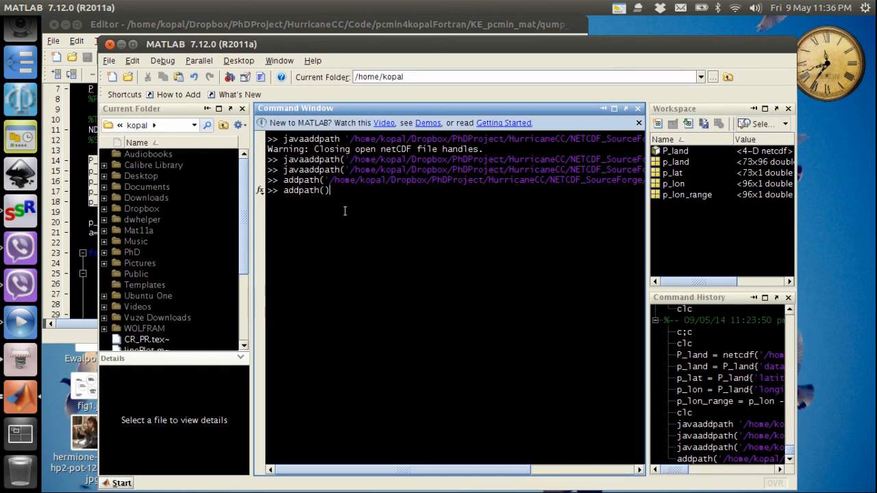
{"action": "type", "text": "''"}
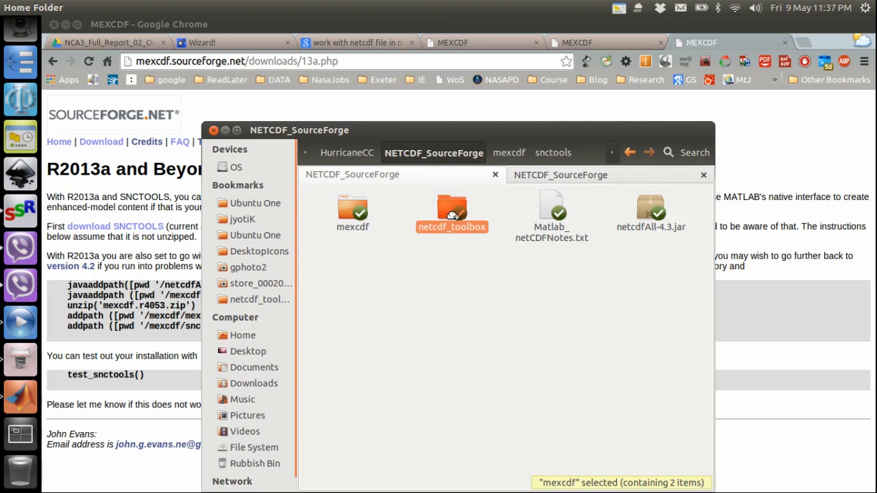
{"action": "left_click", "coordinate": [452, 213]}
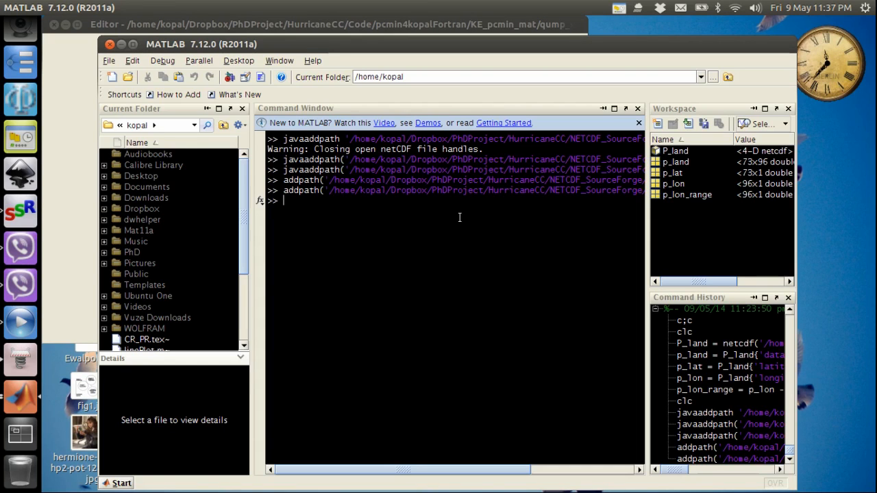
- Enter addpath() with empty parentheses at the prompt
{"action": "type", "text": "addp"}
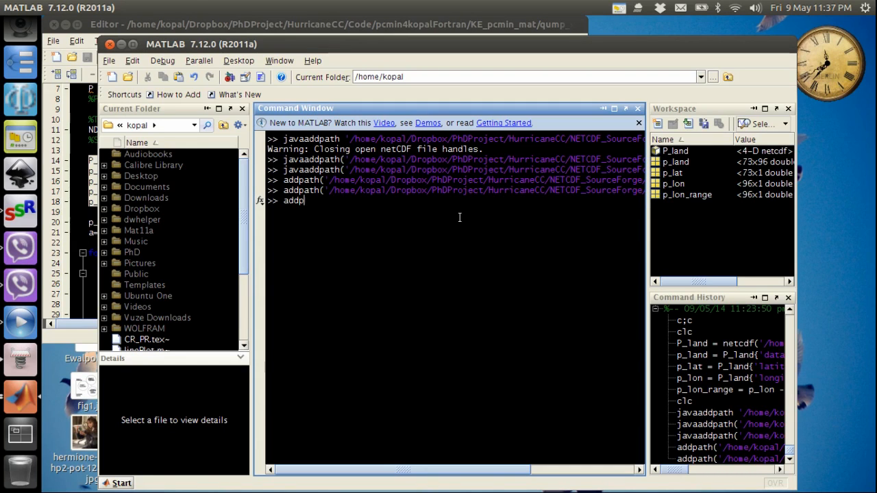
{"action": "type", "text": "ath()"}
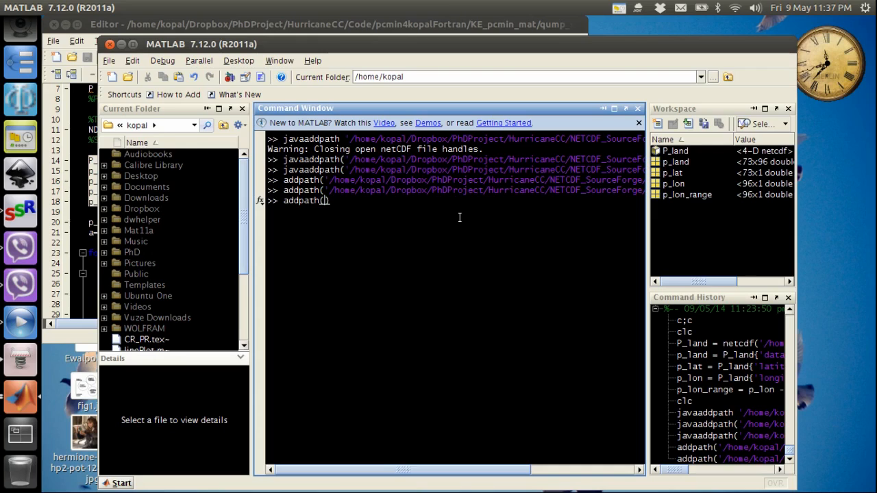